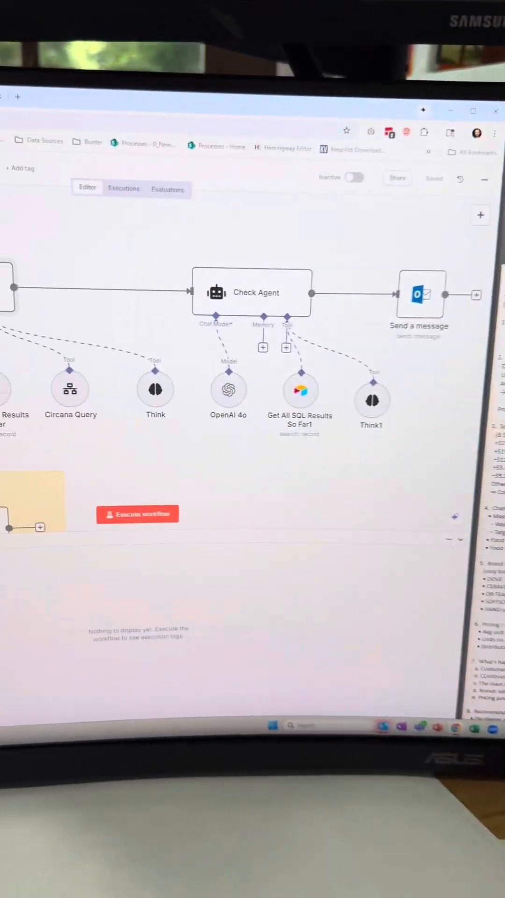
Step: Switch to the OpenAI Platform usage dashboard showing the daily spend chart
click(74, 110)
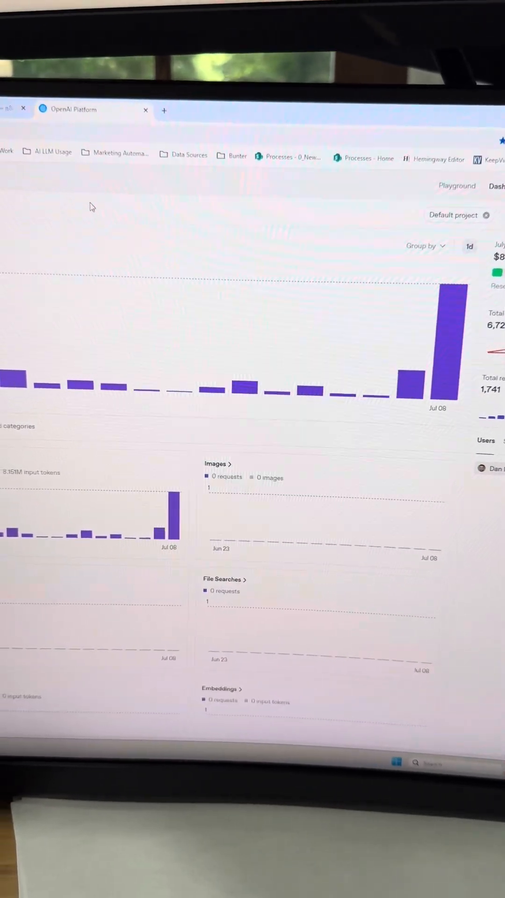